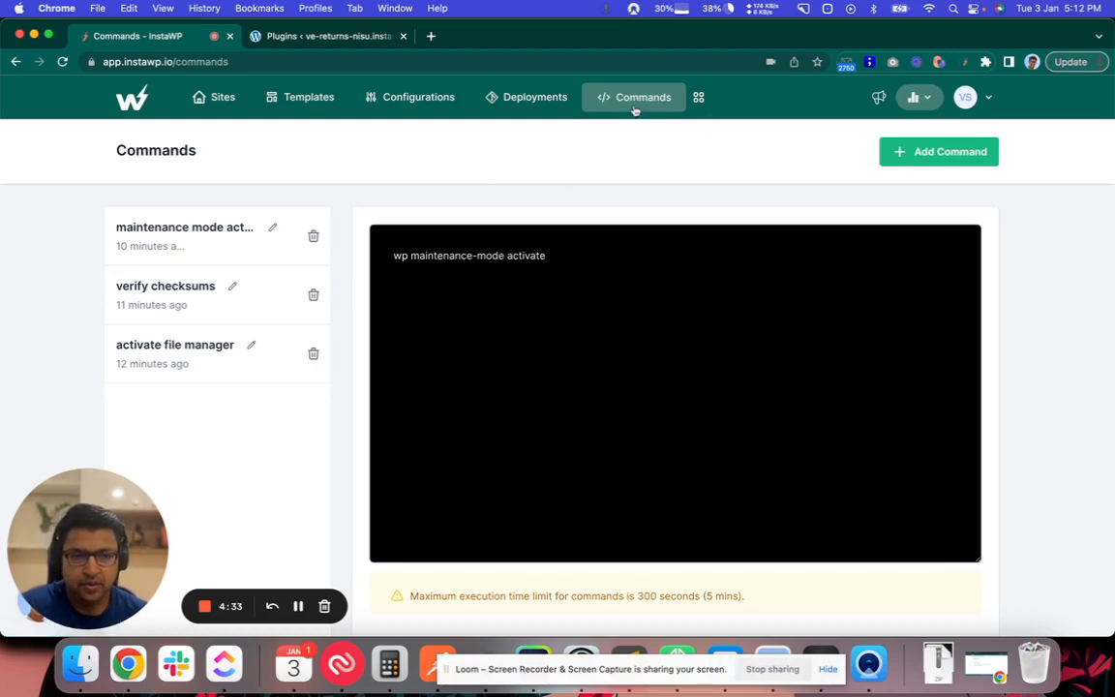
Review the saved 'activate file manager' command, then open er-odyssey-zojo's actions menu in Sites
{"action": "left_click", "coordinate": [698, 96]}
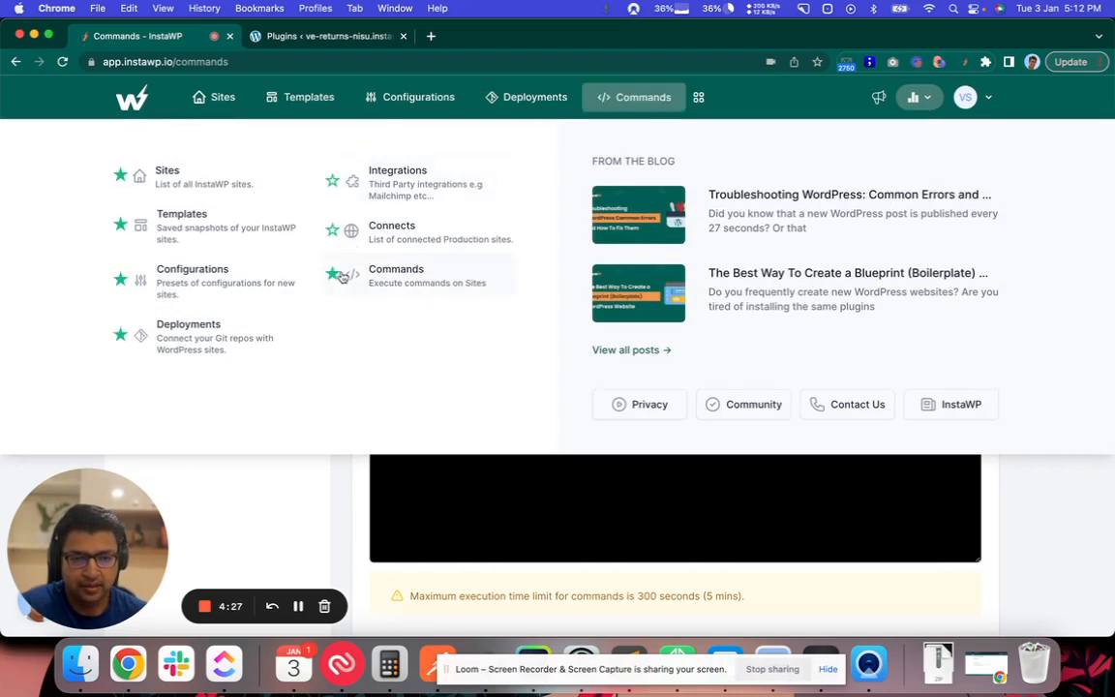
{"action": "left_click", "coordinate": [395, 276]}
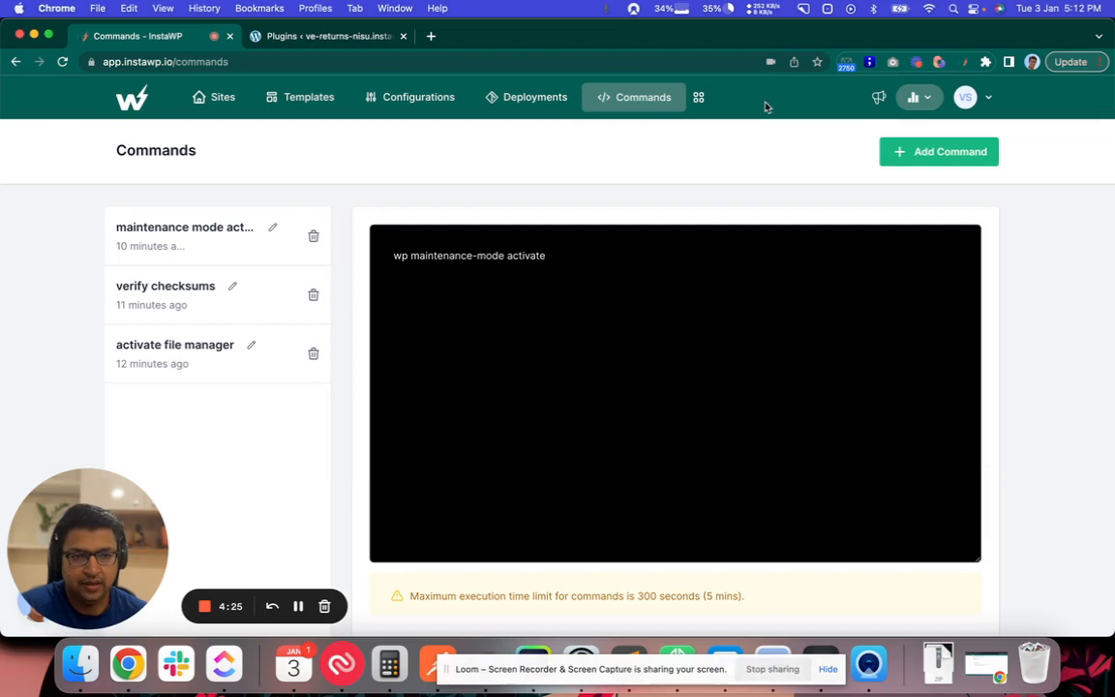
{"action": "mouse_move", "coordinate": [334, 199]}
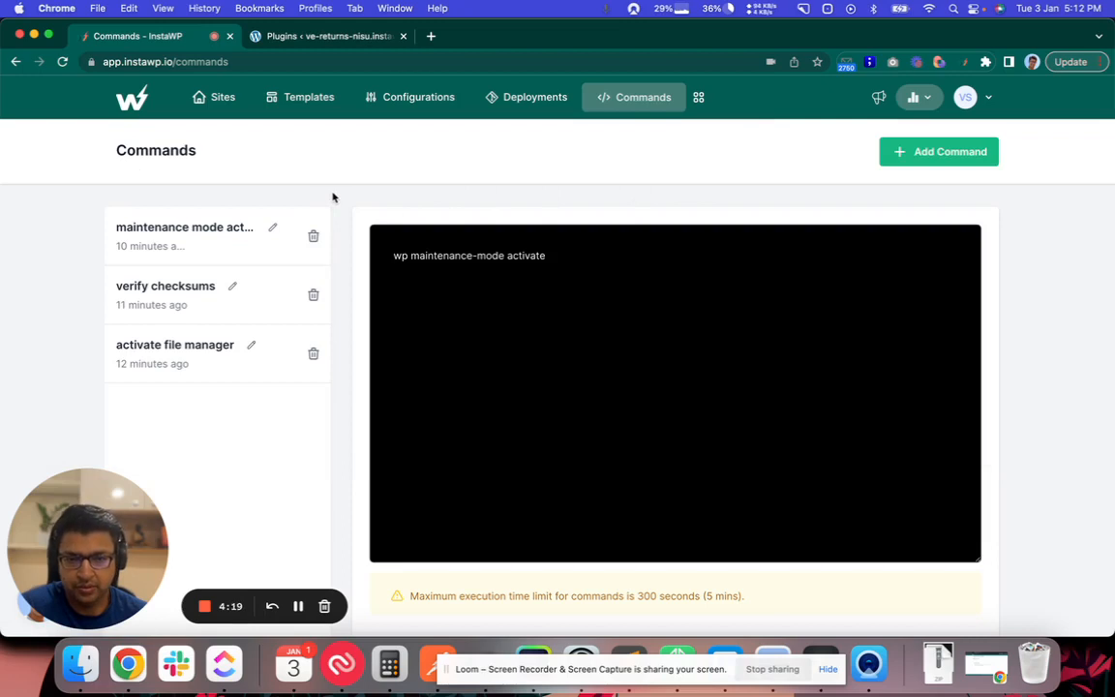
{"action": "mouse_move", "coordinate": [118, 359]}
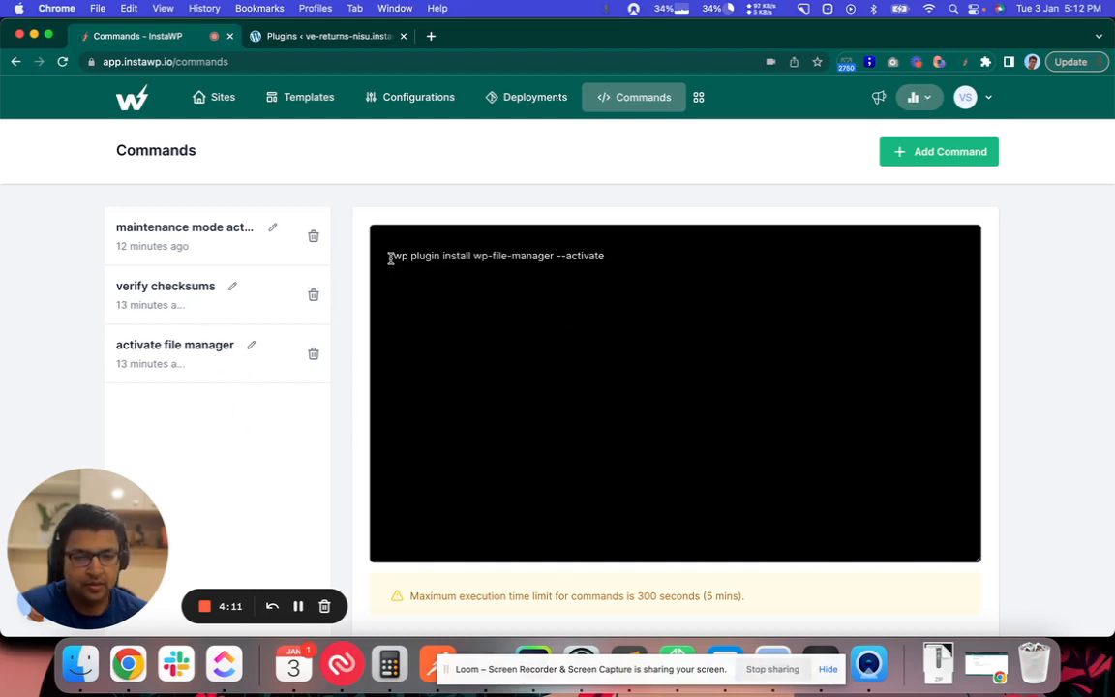
{"action": "left_click_drag", "start_coordinate": [387, 256], "coordinate": [470, 255]}
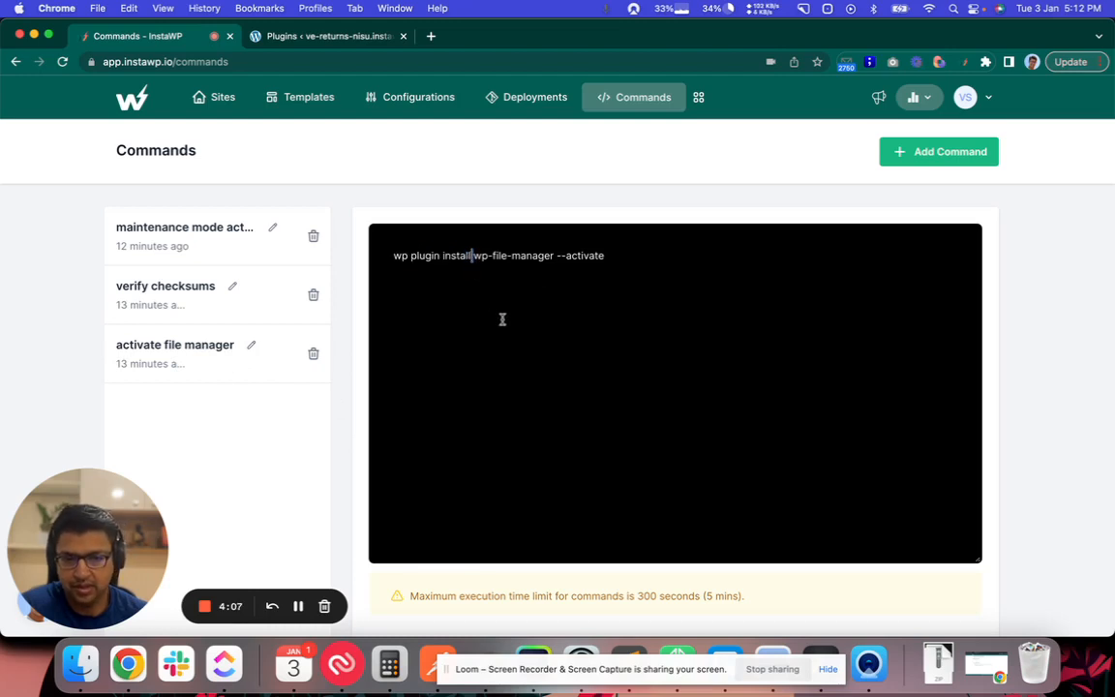
{"action": "mouse_move", "coordinate": [514, 282]}
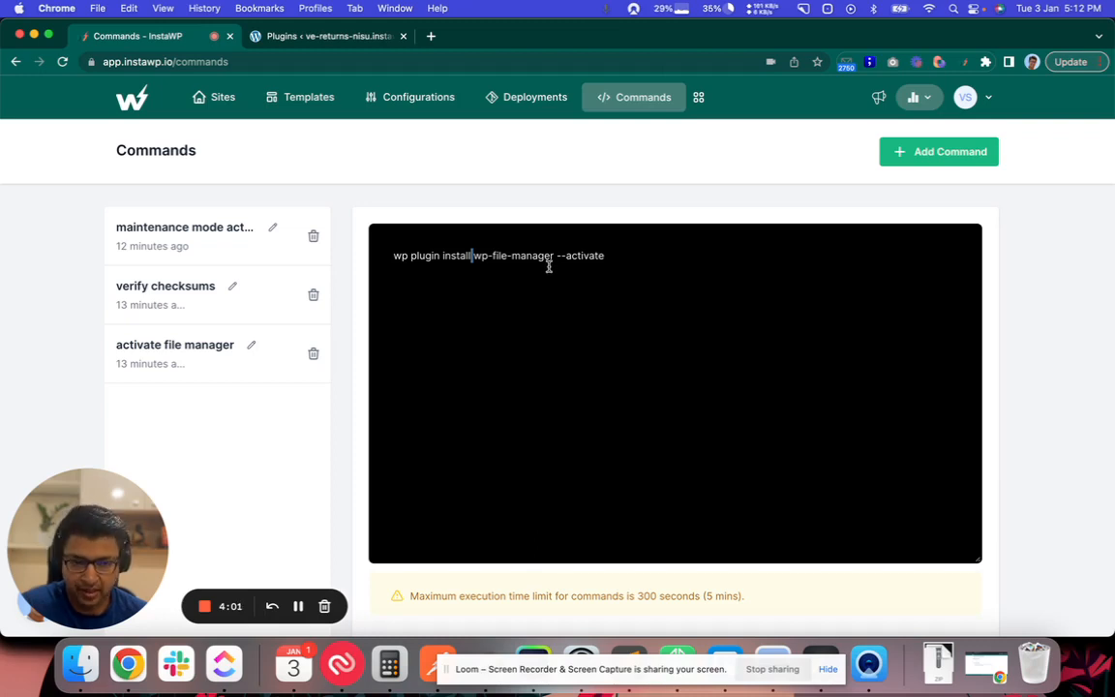
{"action": "mouse_move", "coordinate": [561, 301]}
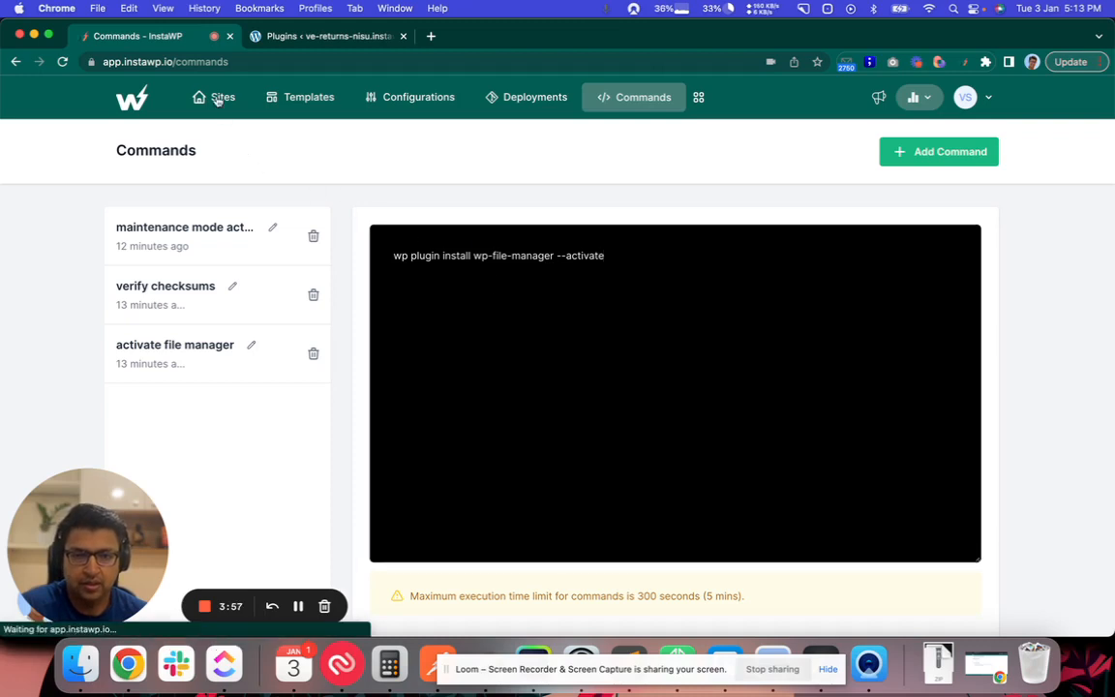
{"action": "left_click", "coordinate": [213, 97]}
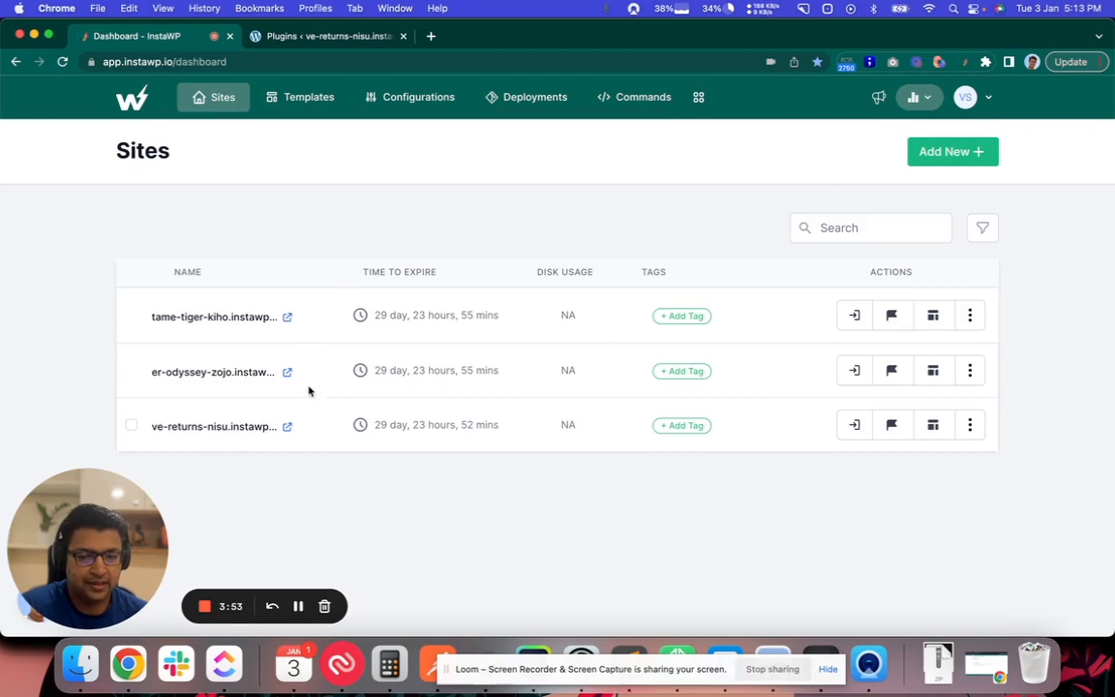
{"action": "left_click", "coordinate": [970, 369]}
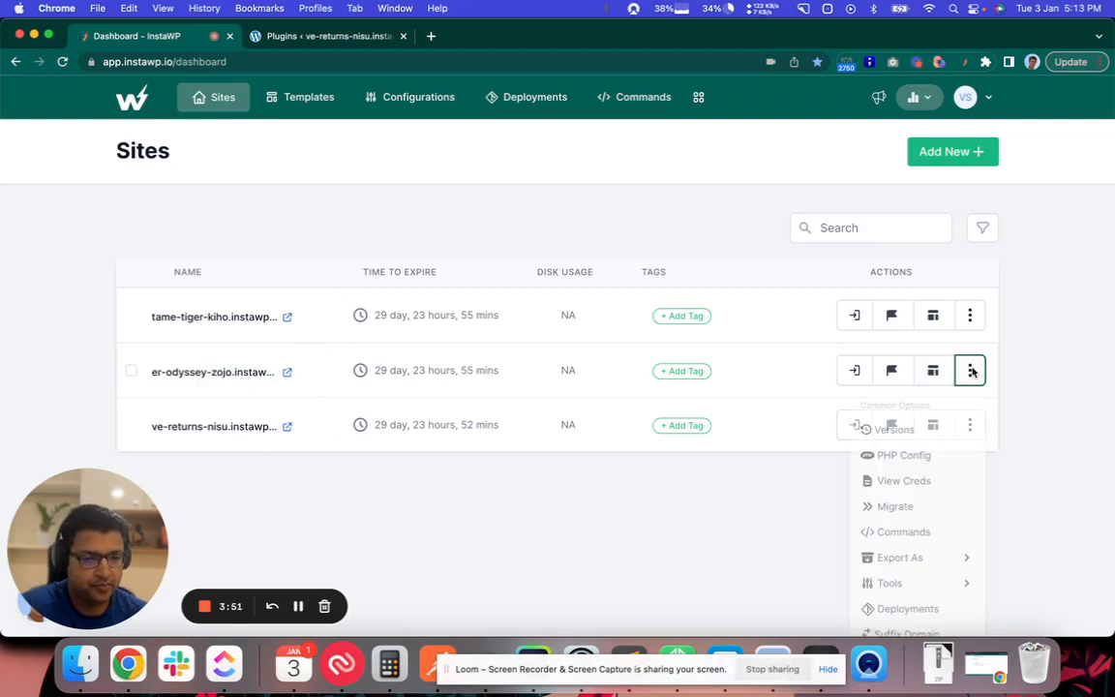
Run the saved 'activate file manager' command on er-odyssey-zojo to install WP File Manager
{"action": "left_click", "coordinate": [903, 532]}
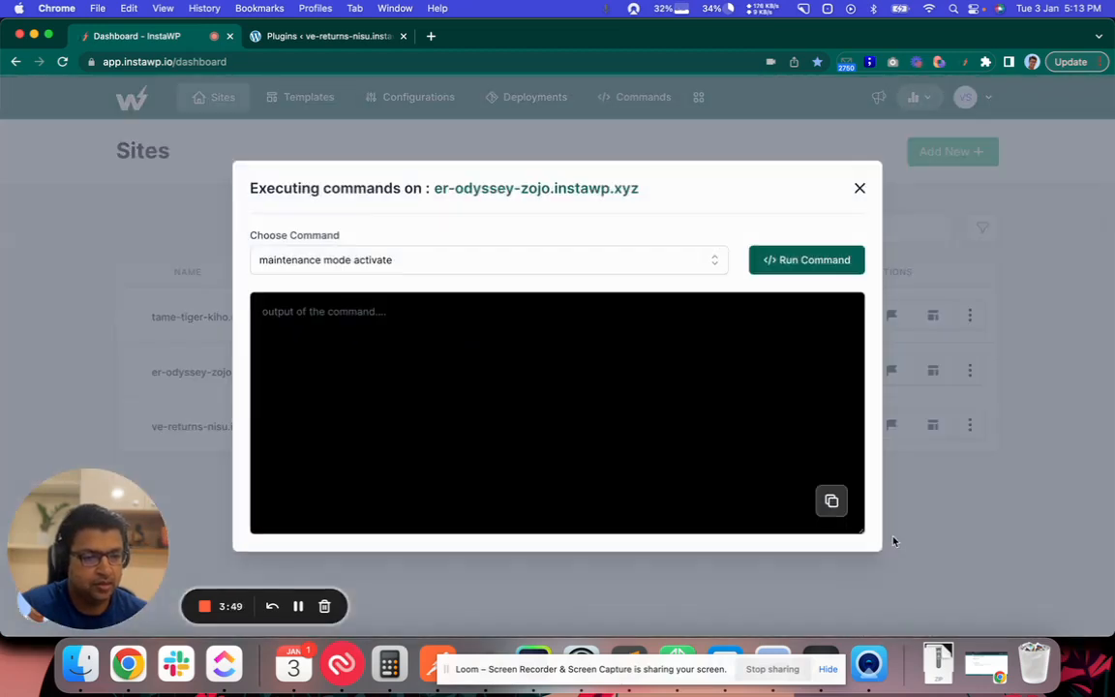
{"action": "left_click", "coordinate": [487, 259]}
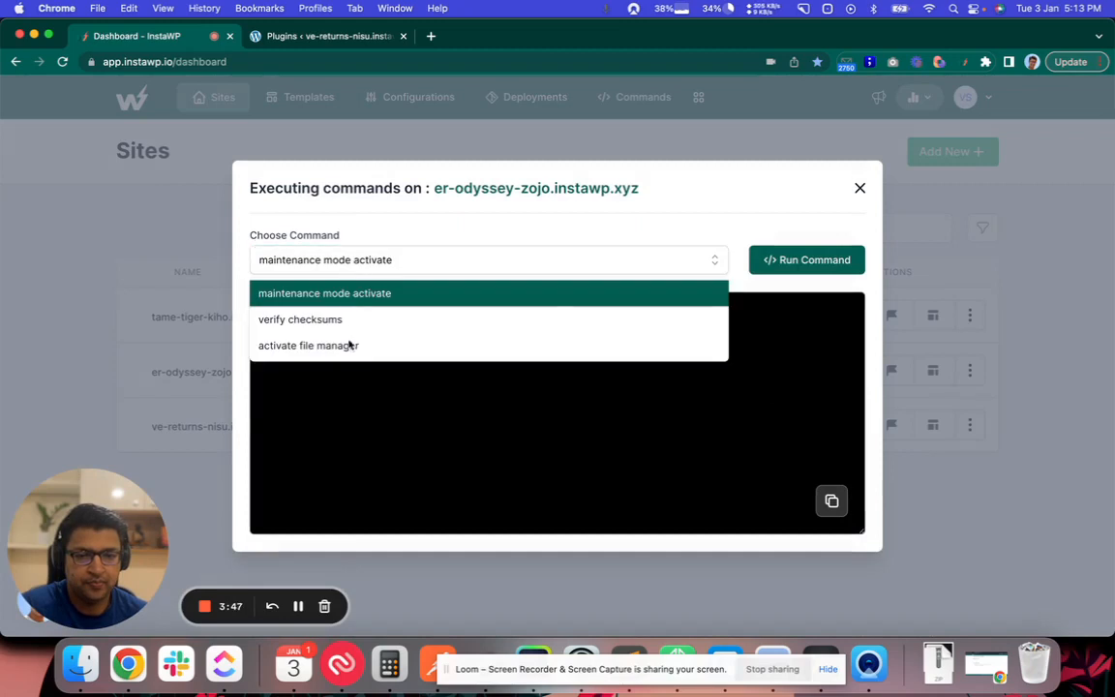
{"action": "left_click", "coordinate": [307, 346]}
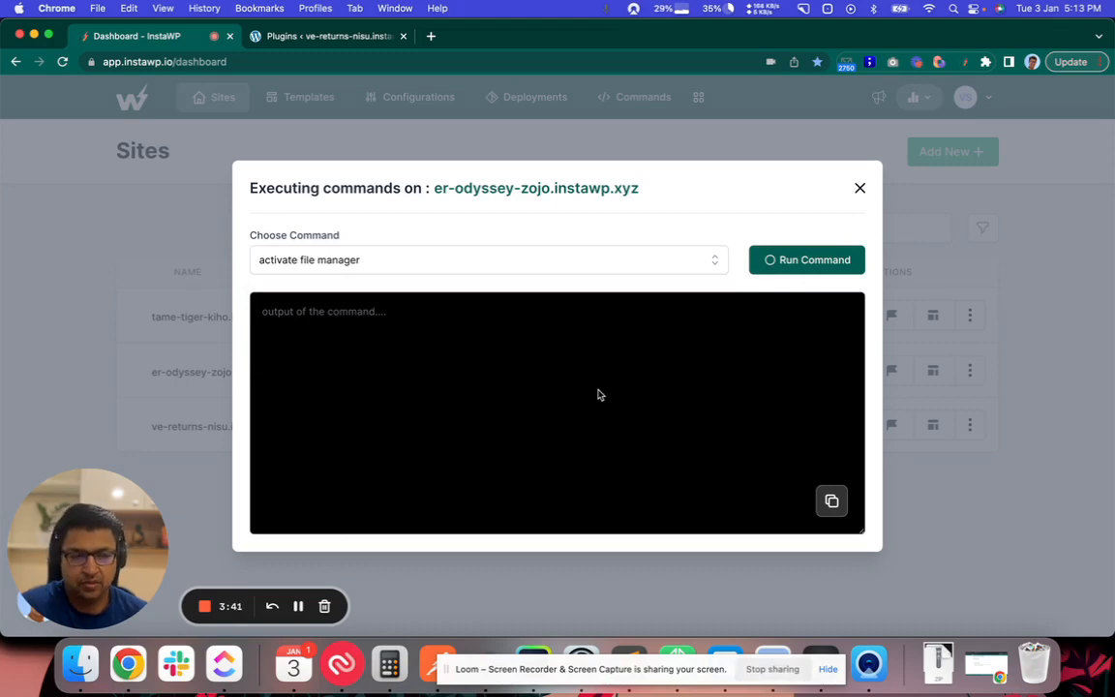
{"action": "left_click", "coordinate": [807, 260]}
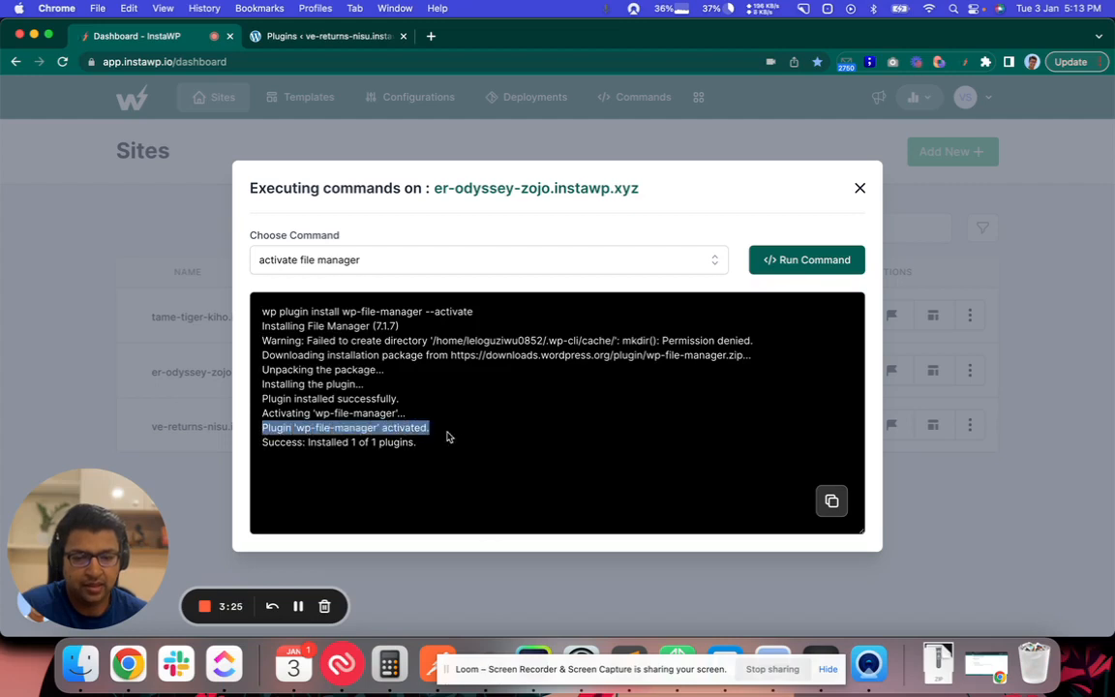
{"action": "mouse_move", "coordinate": [770, 484]}
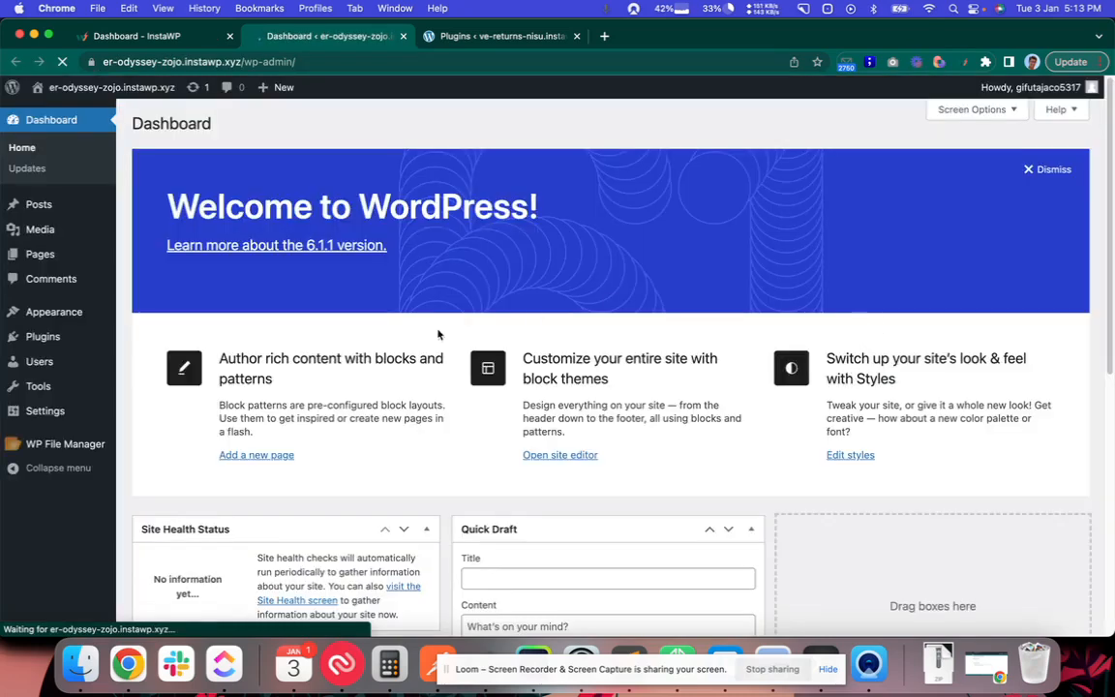
{"action": "mouse_move", "coordinate": [65, 444]}
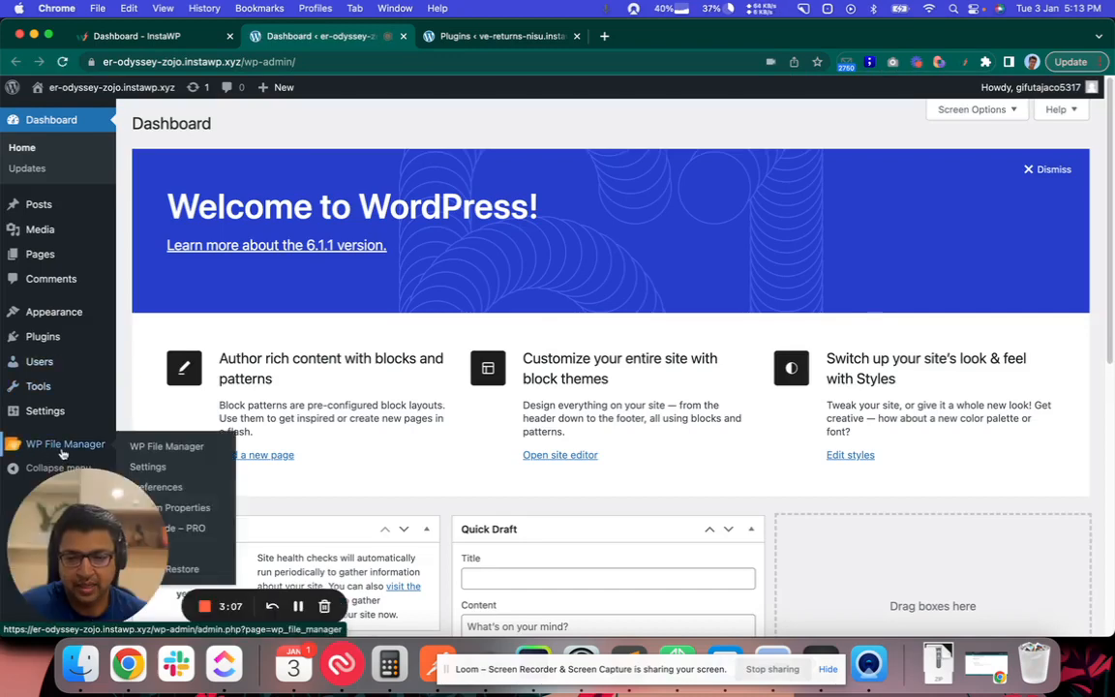
Return from the er-odyssey-zojo WordPress dashboard to the InstaWP sites list tab
{"action": "left_click", "coordinate": [136, 36]}
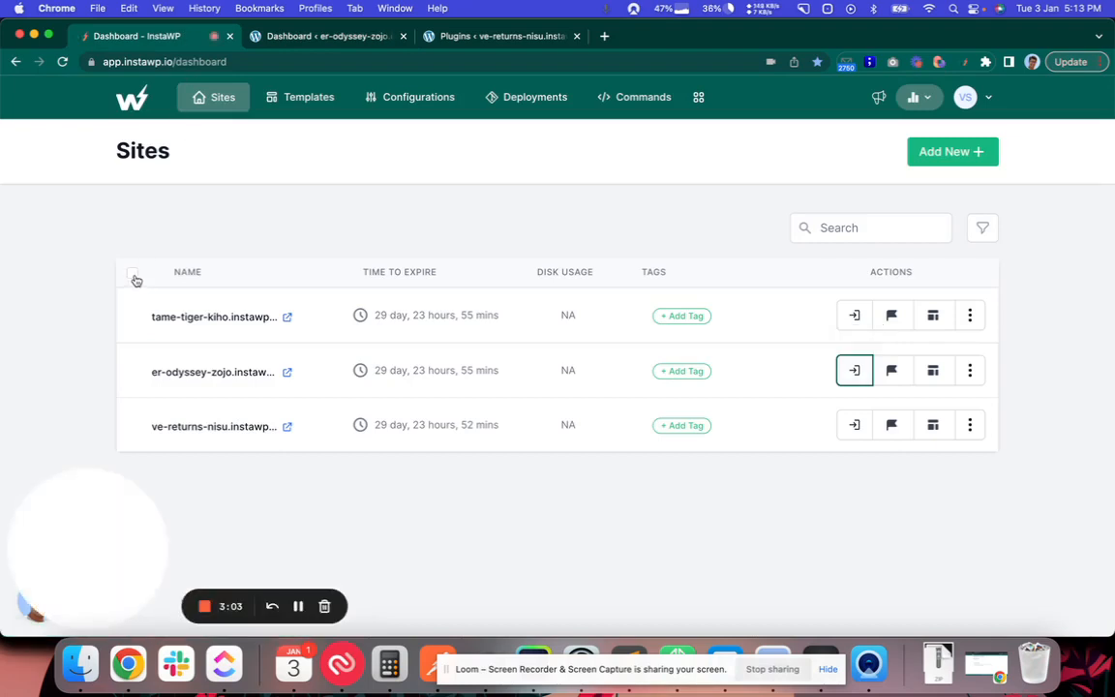
Select tame-tiger-kiho and ve-returns-nisu for a bulk command and list the saved commands
{"action": "left_click", "coordinate": [131, 273]}
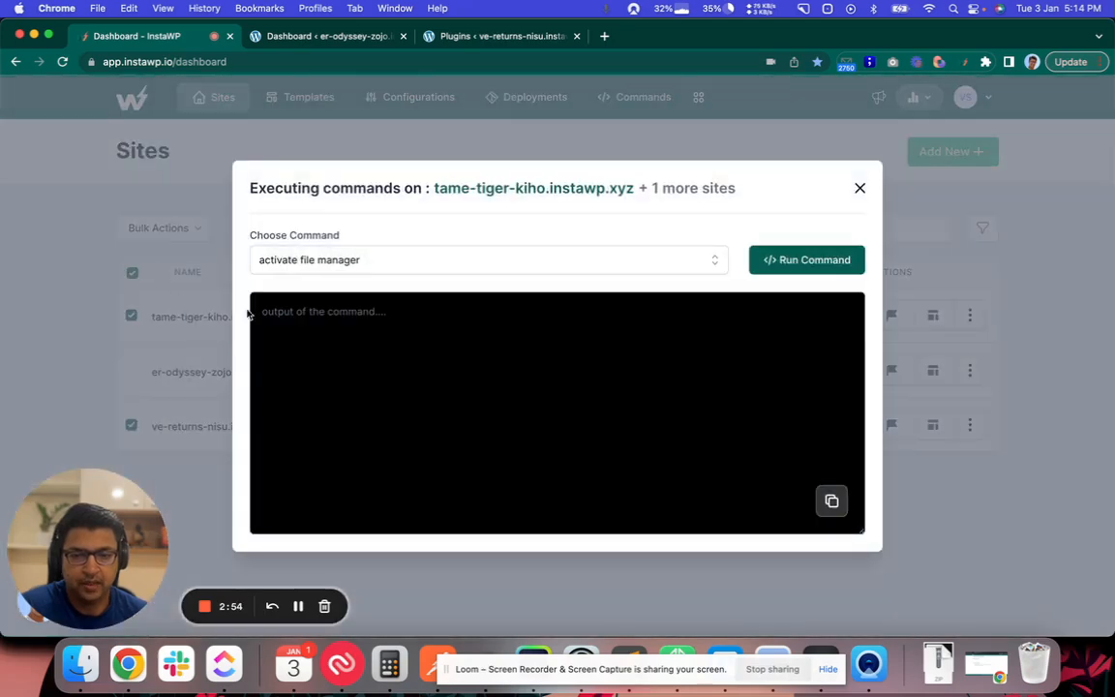
{"action": "left_click", "coordinate": [484, 259]}
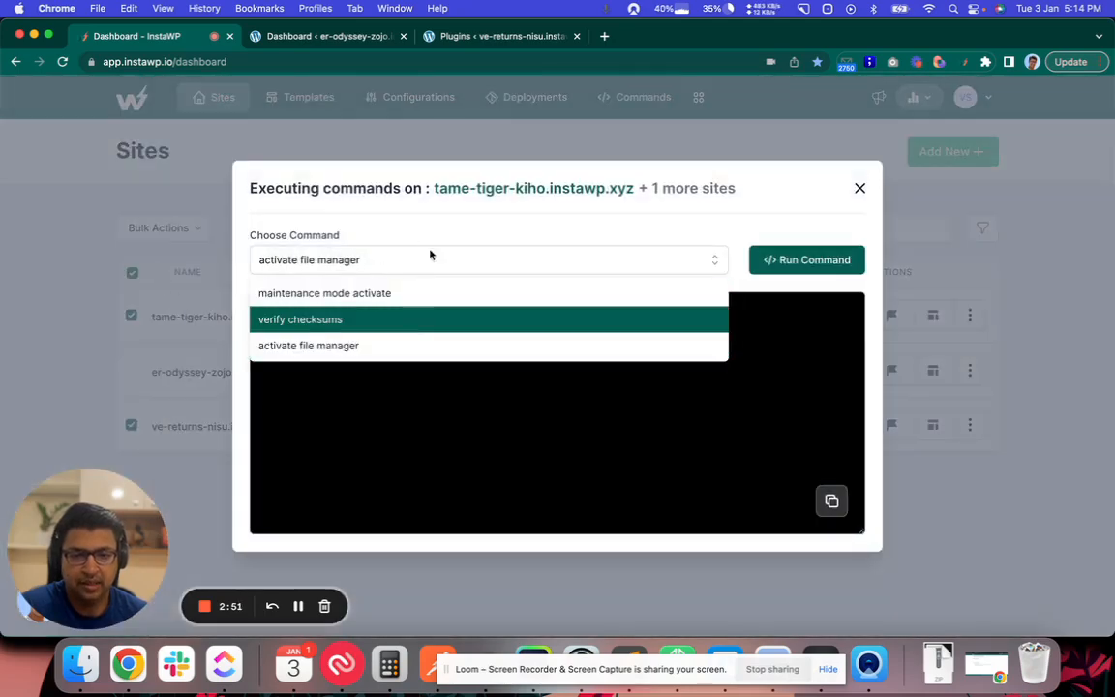